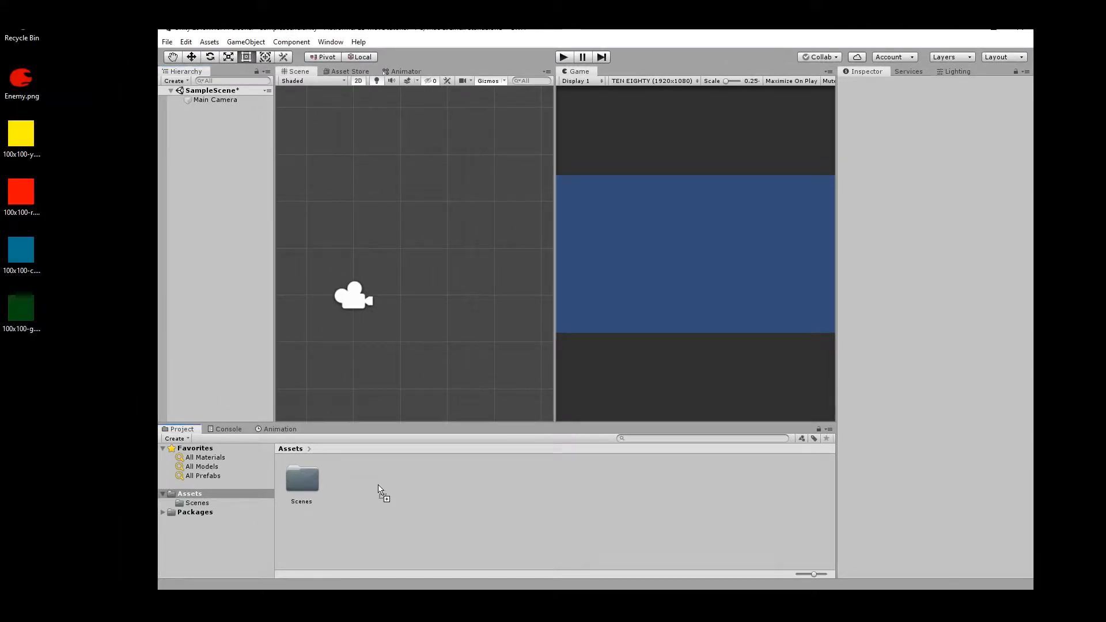
# - Import the sprites and make the green square a platform with Scale X 7.89 and a Box Collider 2D
pyautogui.moveTo(21, 307); pyautogui.dragTo(345, 480)
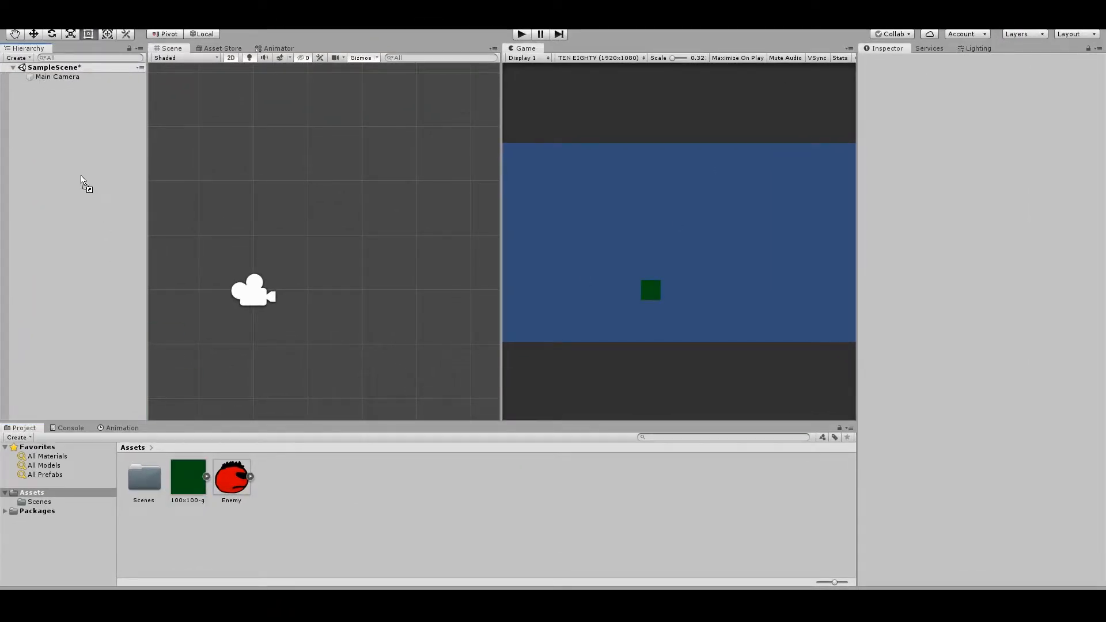
pyautogui.moveTo(186, 476); pyautogui.dragTo(253, 289)
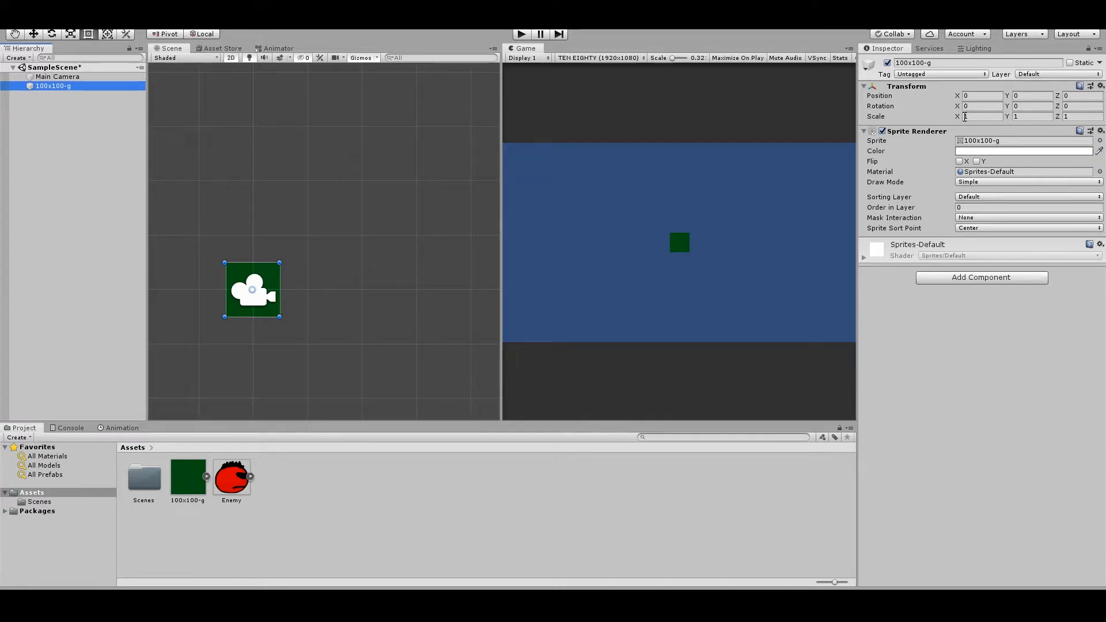
pyautogui.write('7.89')
pyautogui.write('box')
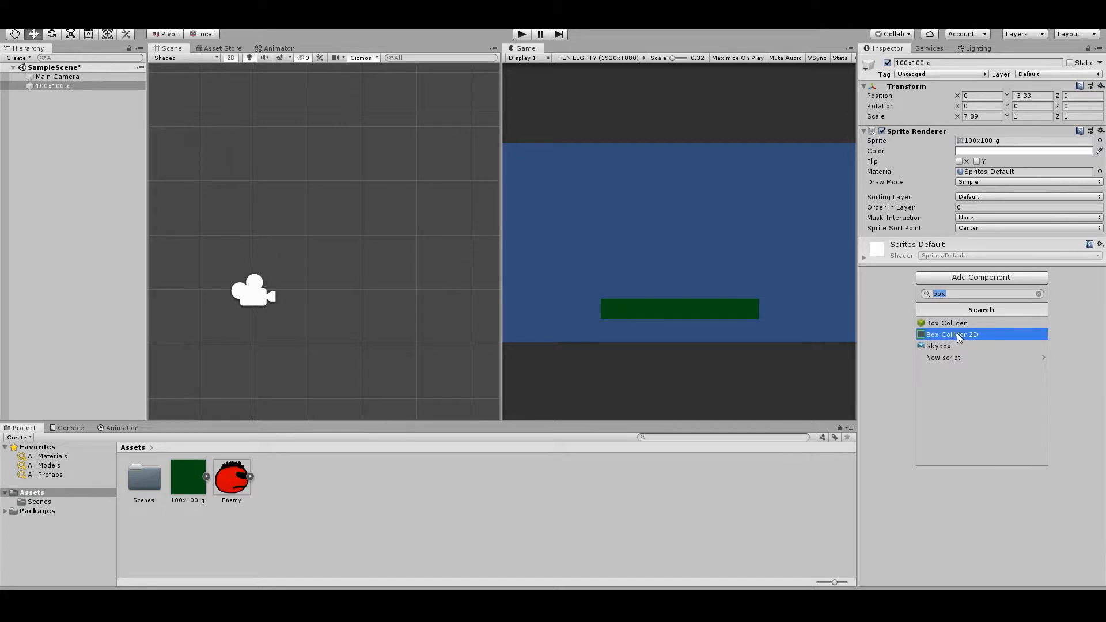
pyautogui.click(953, 334)
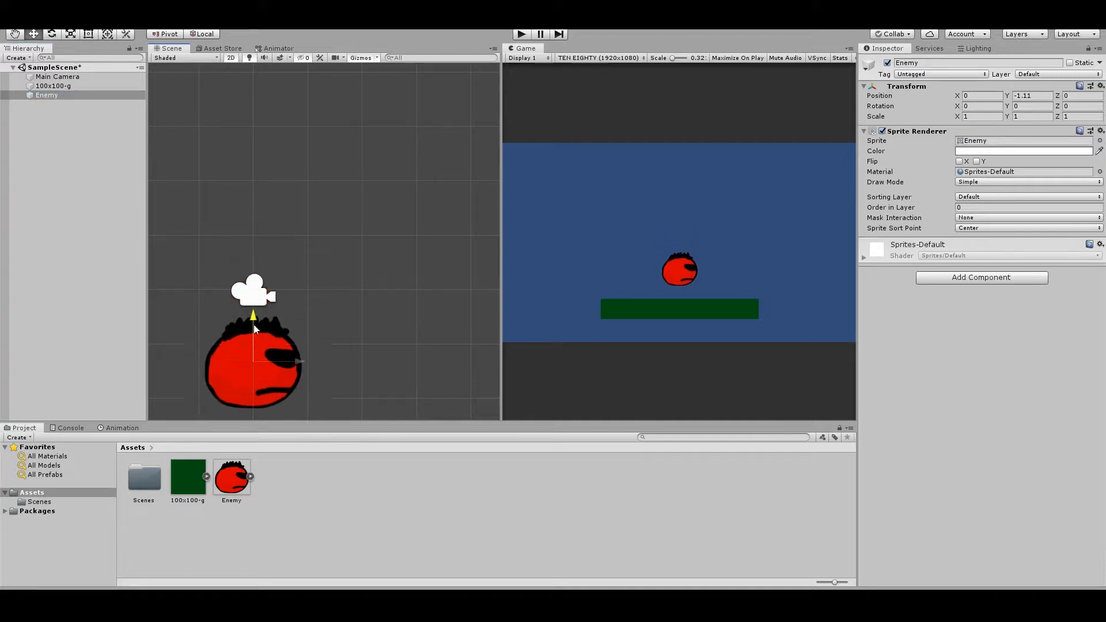
# - Place the Enemy above the platform and attach a new PatrolBehaviour script to it
pyautogui.moveTo(252, 315); pyautogui.dragTo(253, 348)
pyautogui.write('PatrolBehavio')
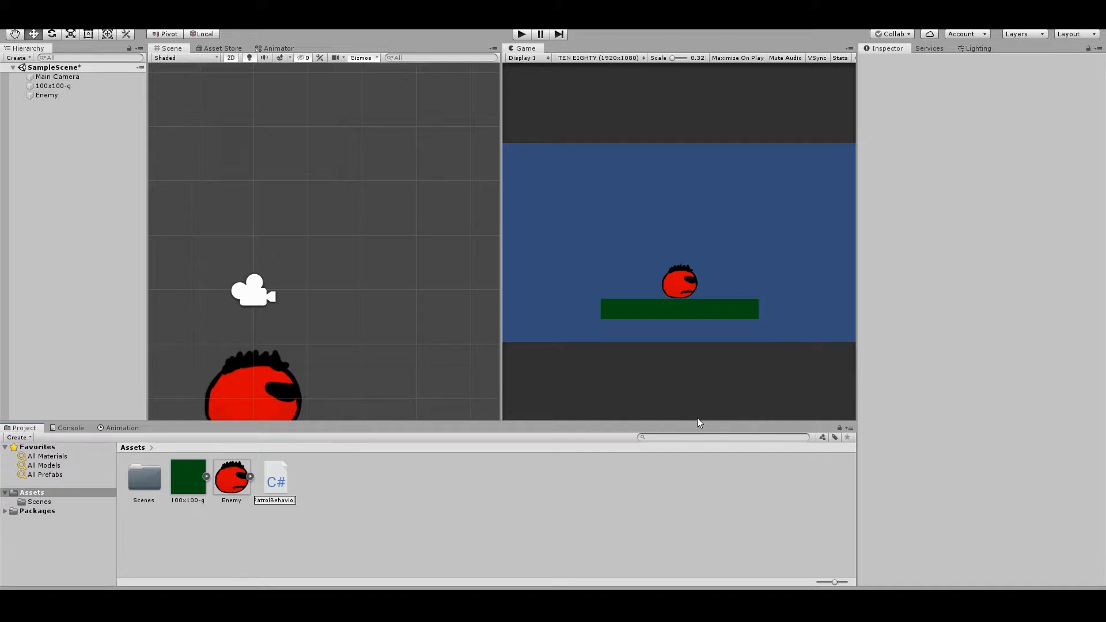
pyautogui.click(275, 476)
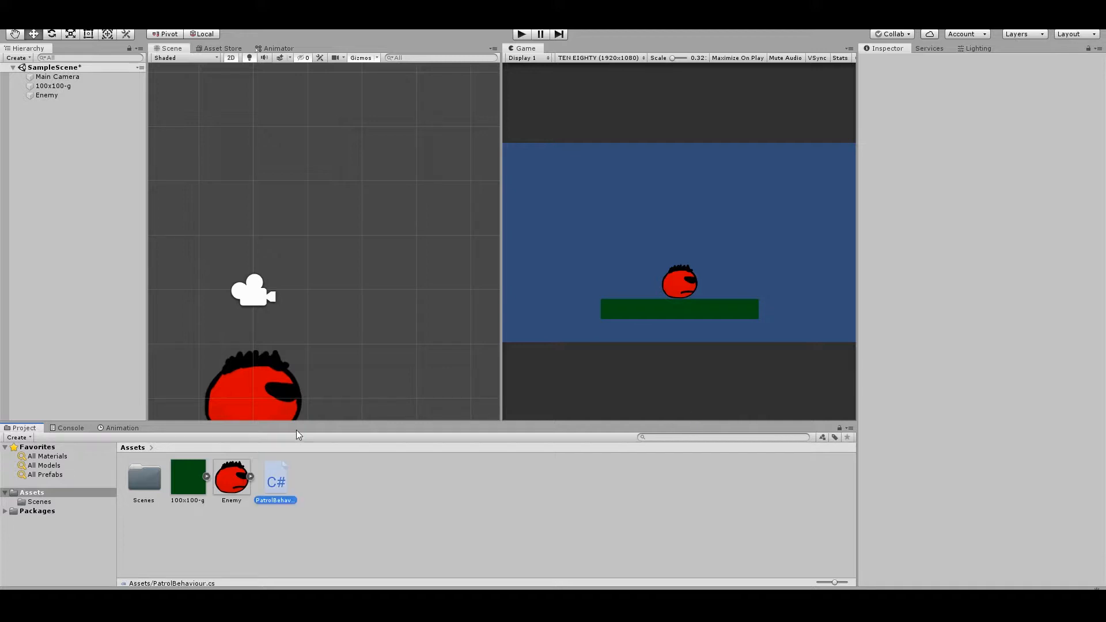
pyautogui.click(46, 94)
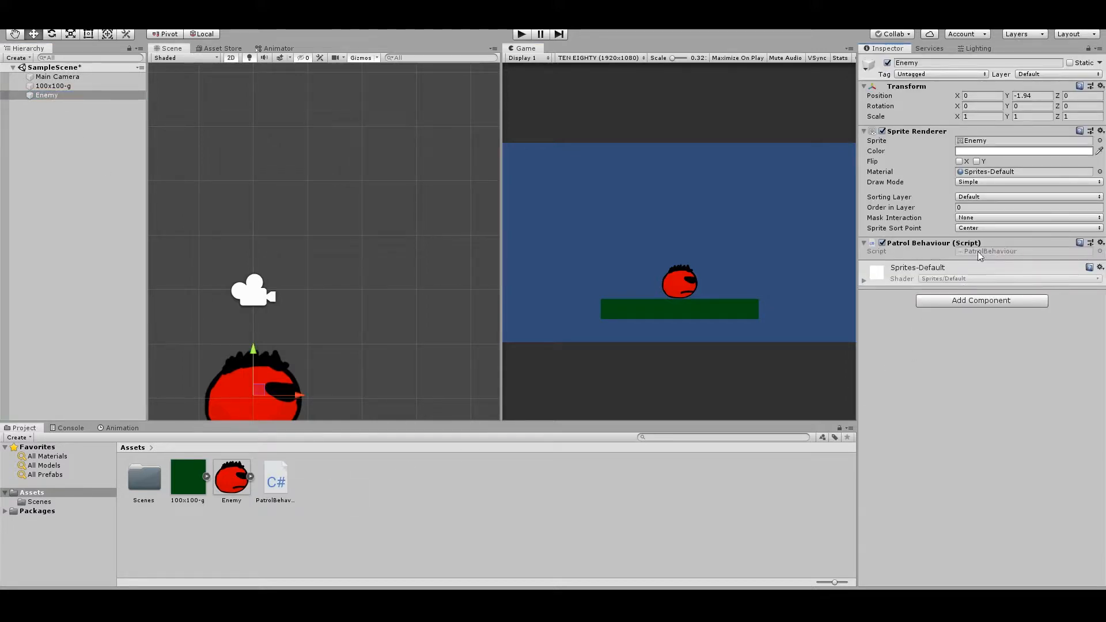
# - Declare public float speed, rayDist, private bool movingRight and public Transform groundDetect in PatrolBehaviour
pyautogui.doubleClick(276, 476)
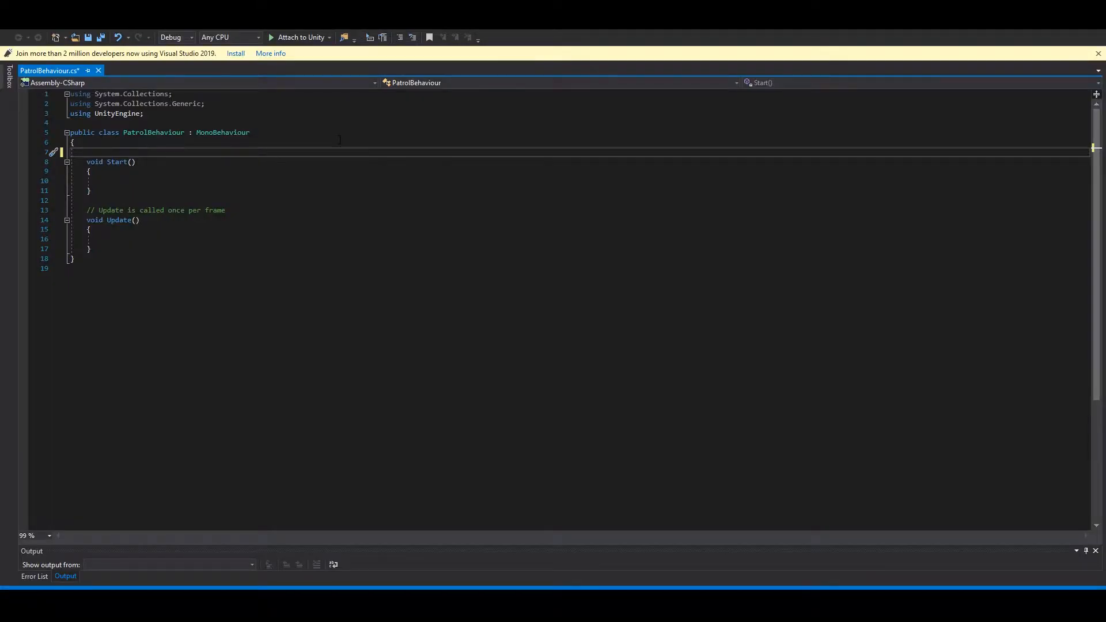
pyautogui.write('public')
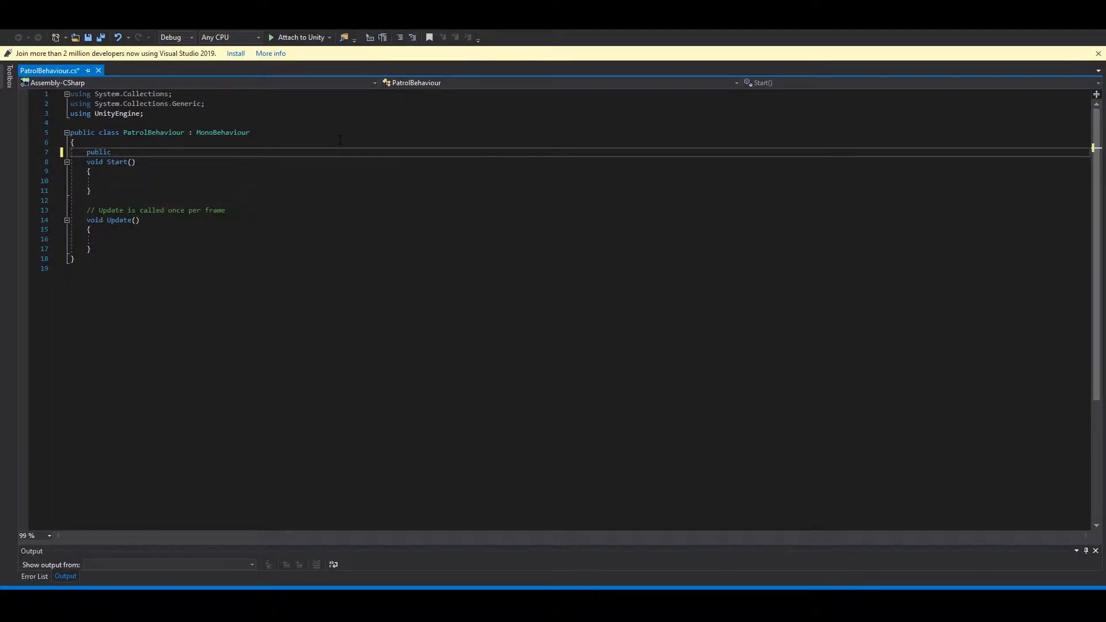
pyautogui.write('float speed;')
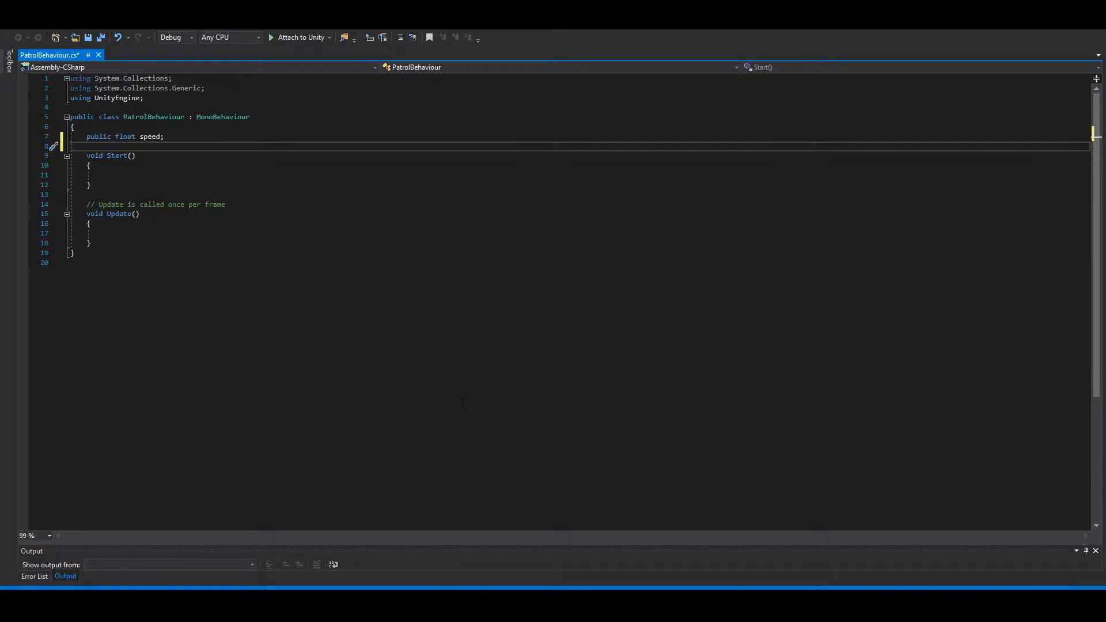
pyautogui.write('public float rayDist;')
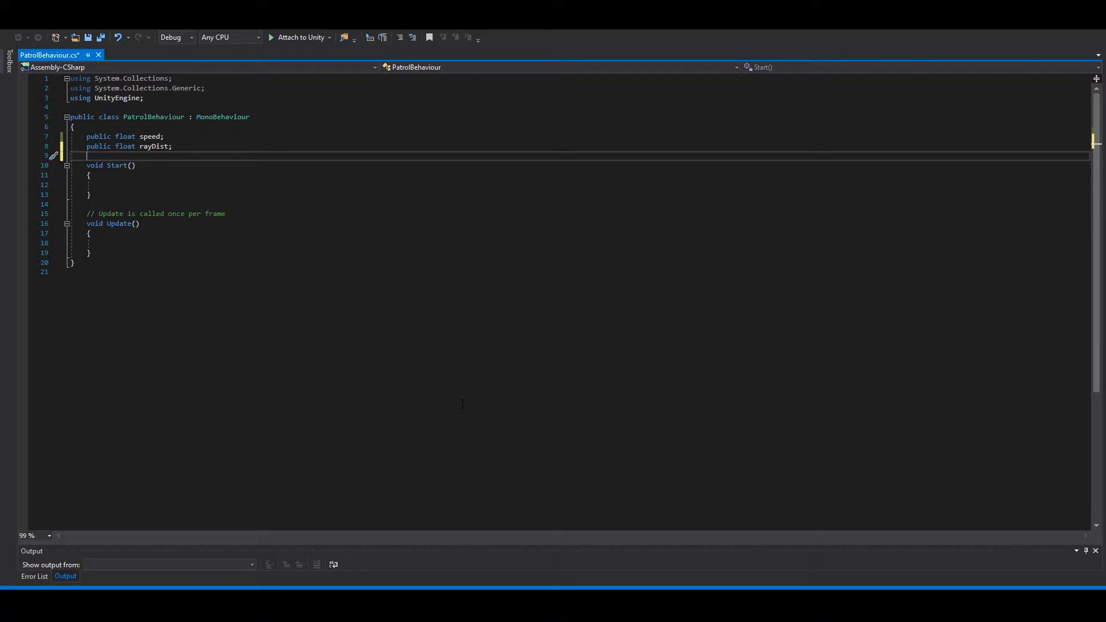
pyautogui.write('private bool movingRight;')
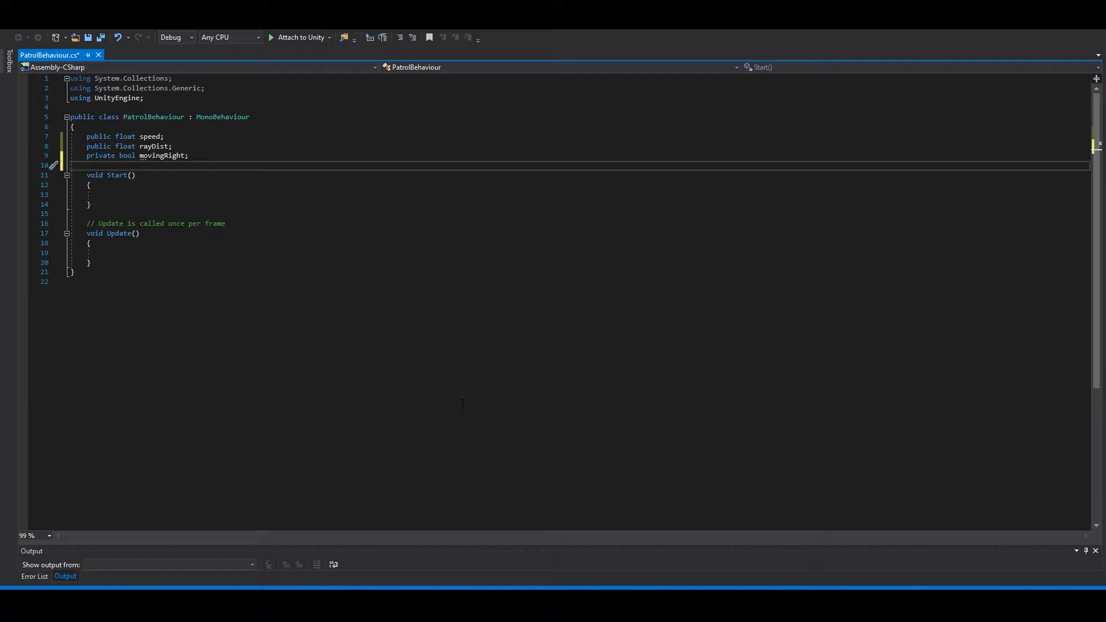
pyautogui.write('public Transform groundDetect')
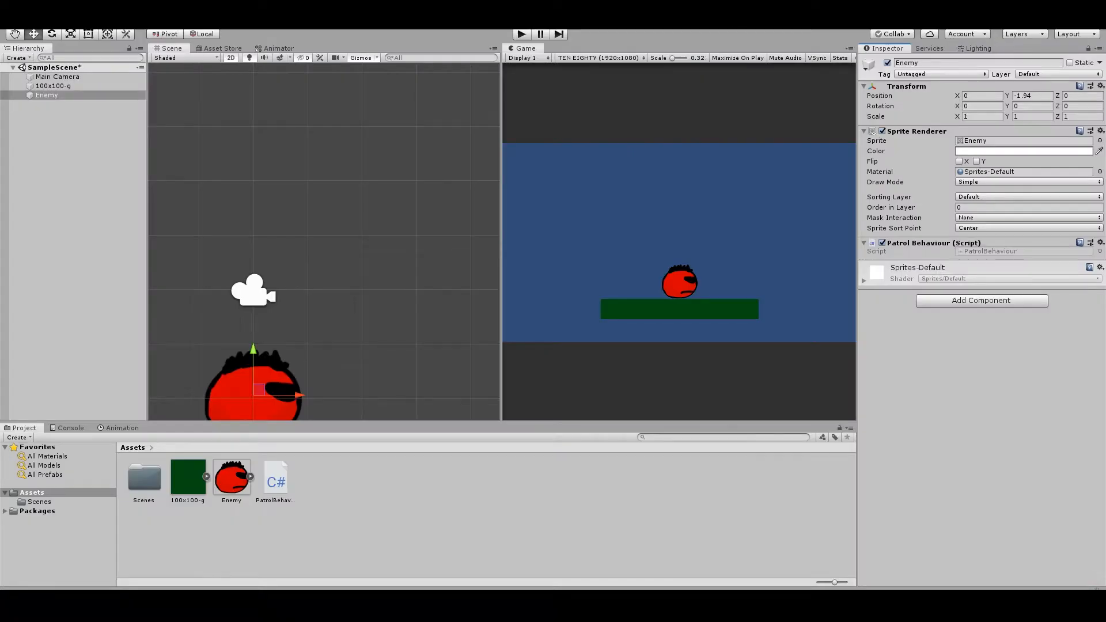
# - Create an empty object with a gizmo icon and rename it Ground Detect under the Enemy
pyautogui.rightClick(46, 94)
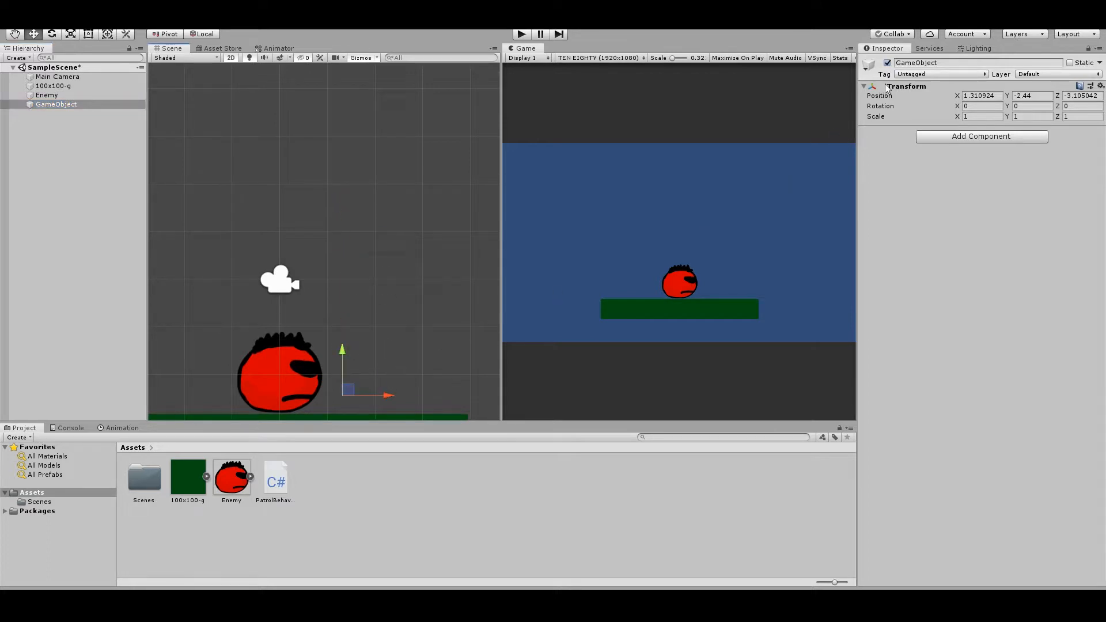
pyautogui.click(868, 63)
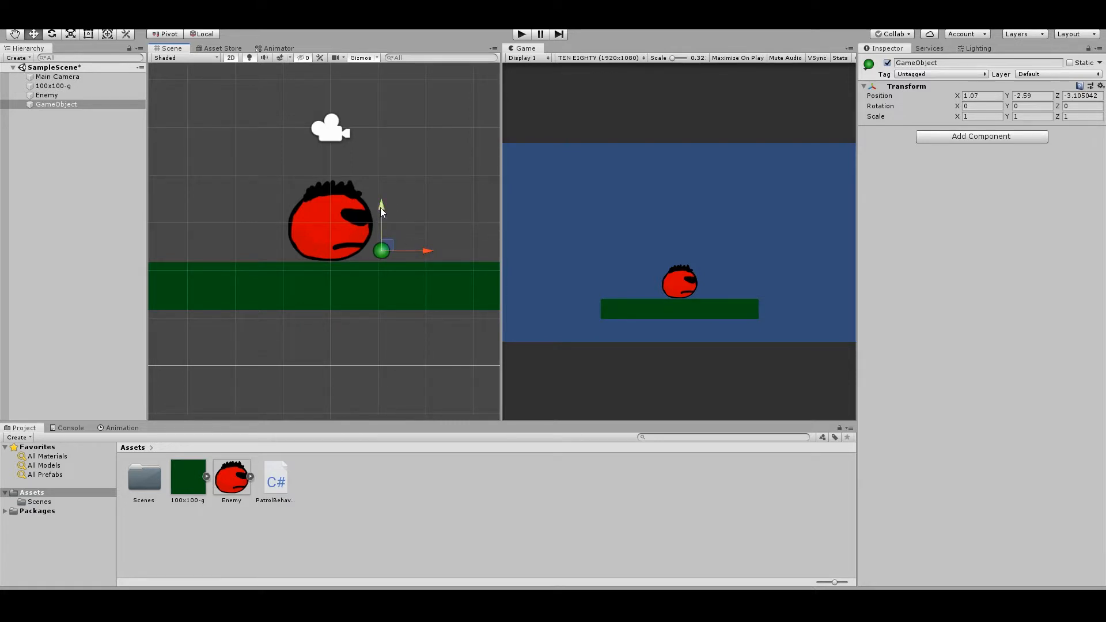
pyautogui.click(55, 105)
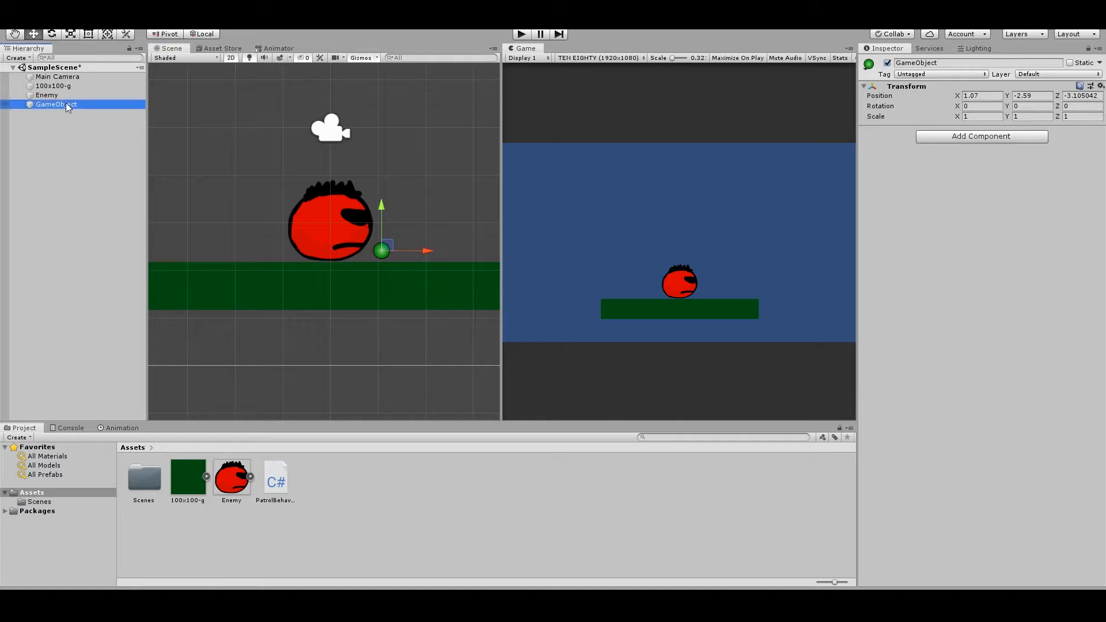
pyautogui.doubleClick(56, 104)
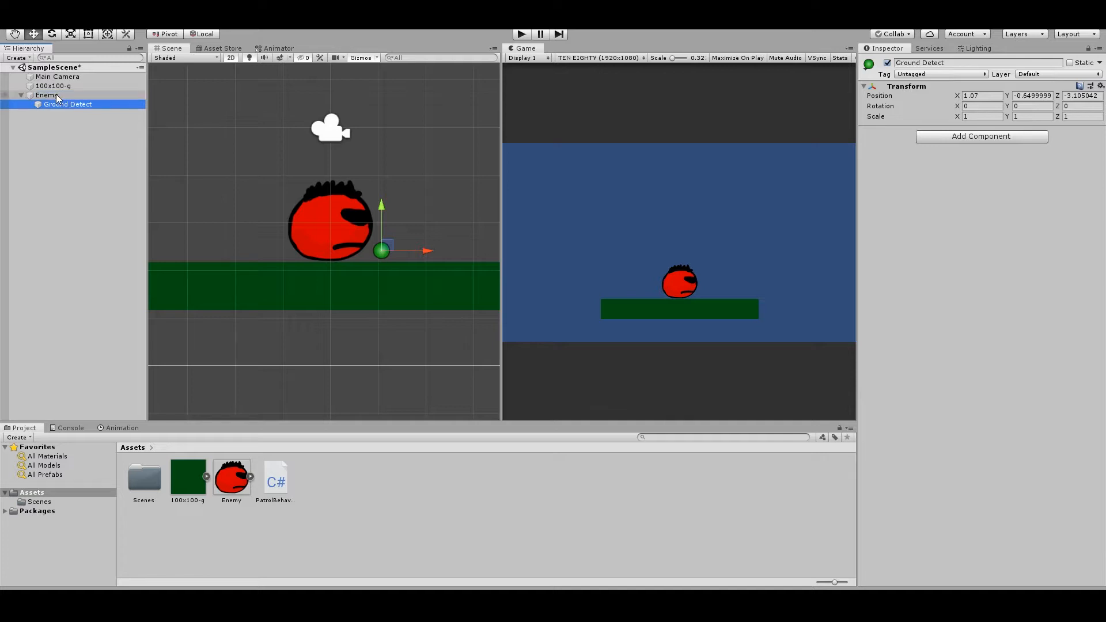
# - Set the Enemy's Patrol Behaviour Speed to 3
pyautogui.click(47, 95)
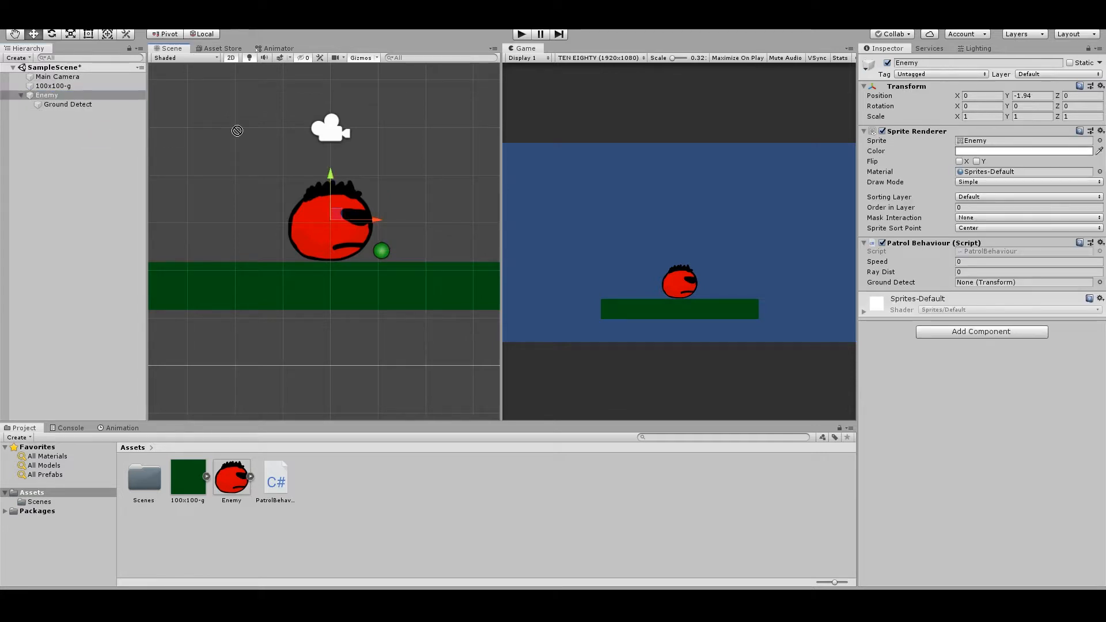
pyautogui.click(1023, 282)
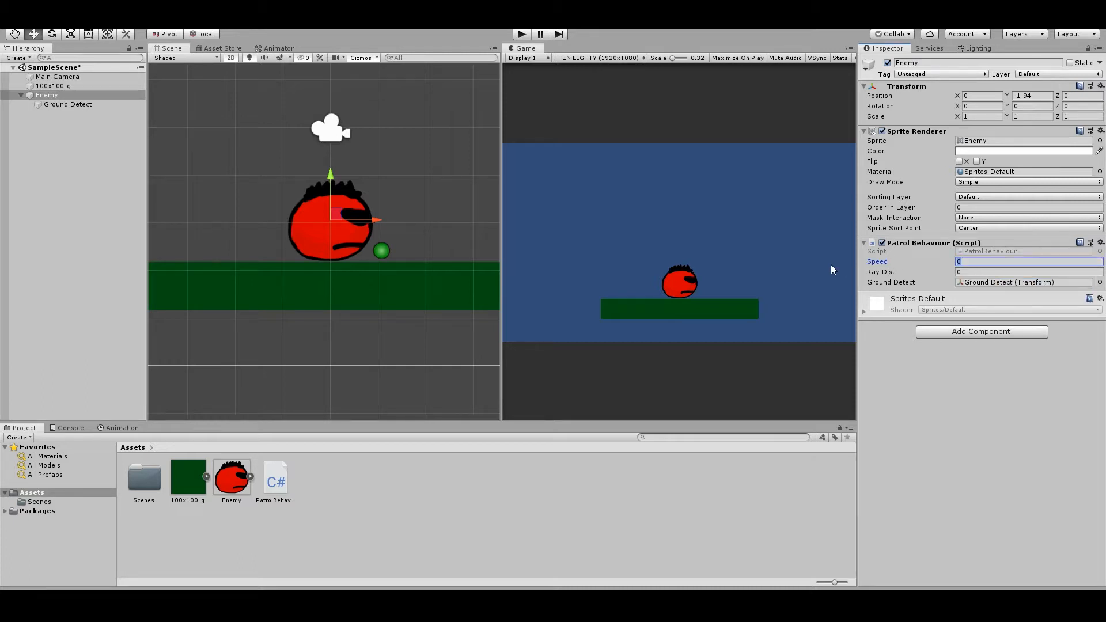
pyautogui.write('3')
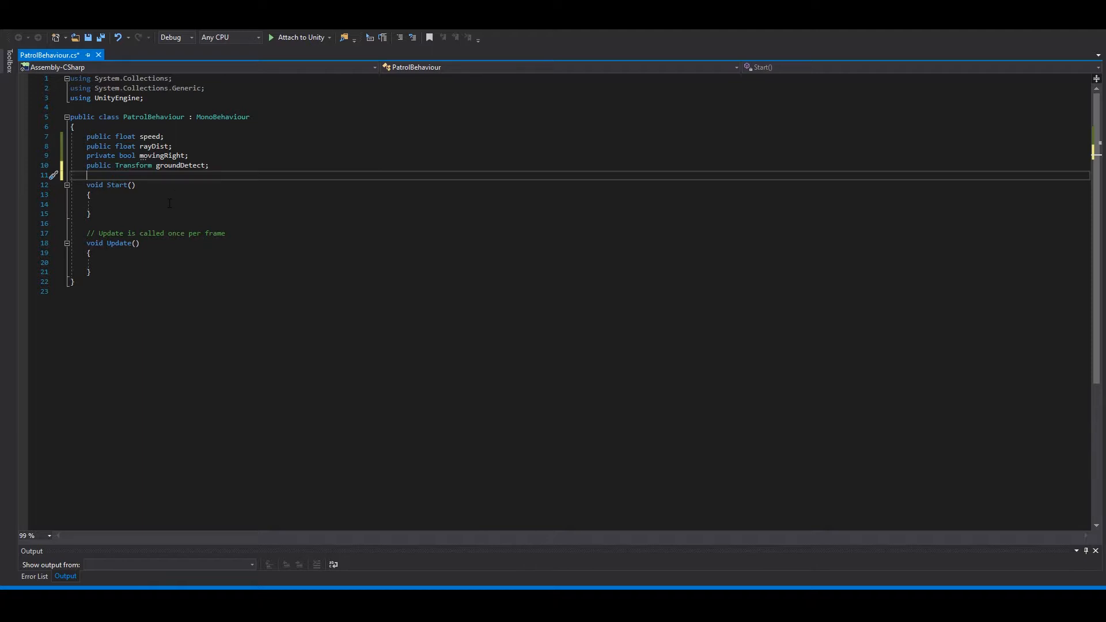
# - Replace Start with Update code translating by Vector2 and a Physics2D.Raycast from groundDetect.position into groundCheck
pyautogui.moveTo(84, 185); pyautogui.dragTo(90, 214)
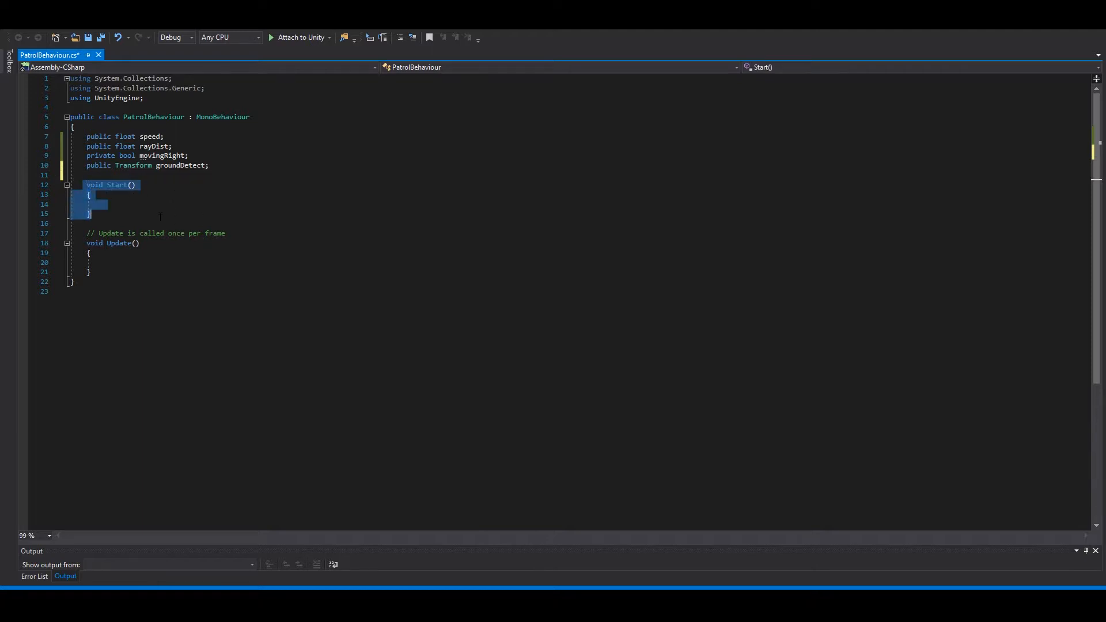
pyautogui.press('Delete')
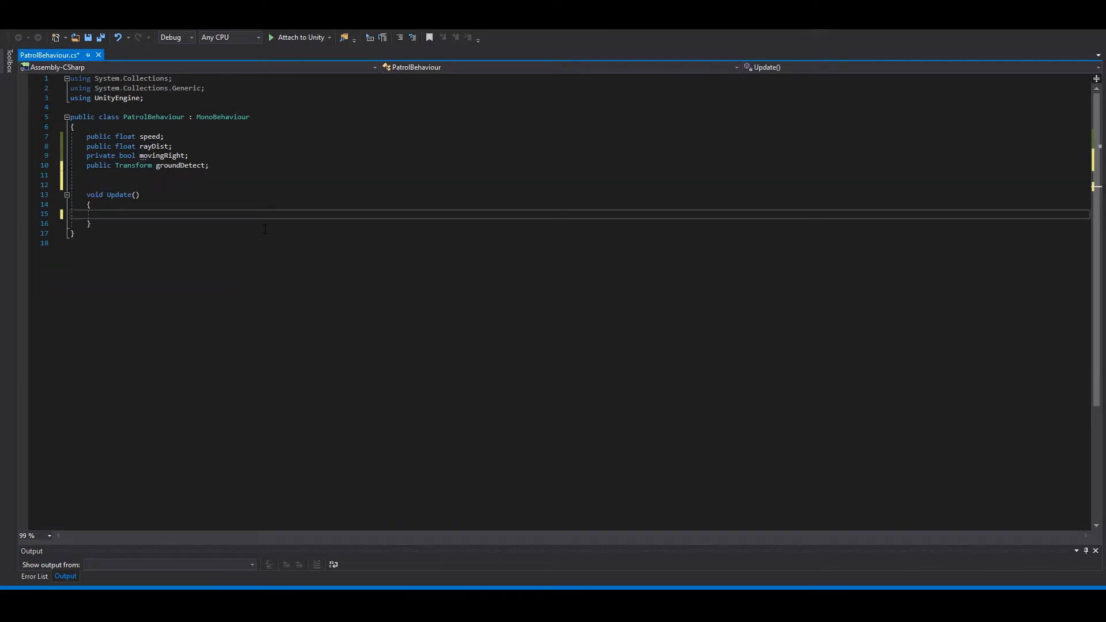
pyautogui.write('transform.Translate(Vector2.right * speed * Time.deltaTime);')
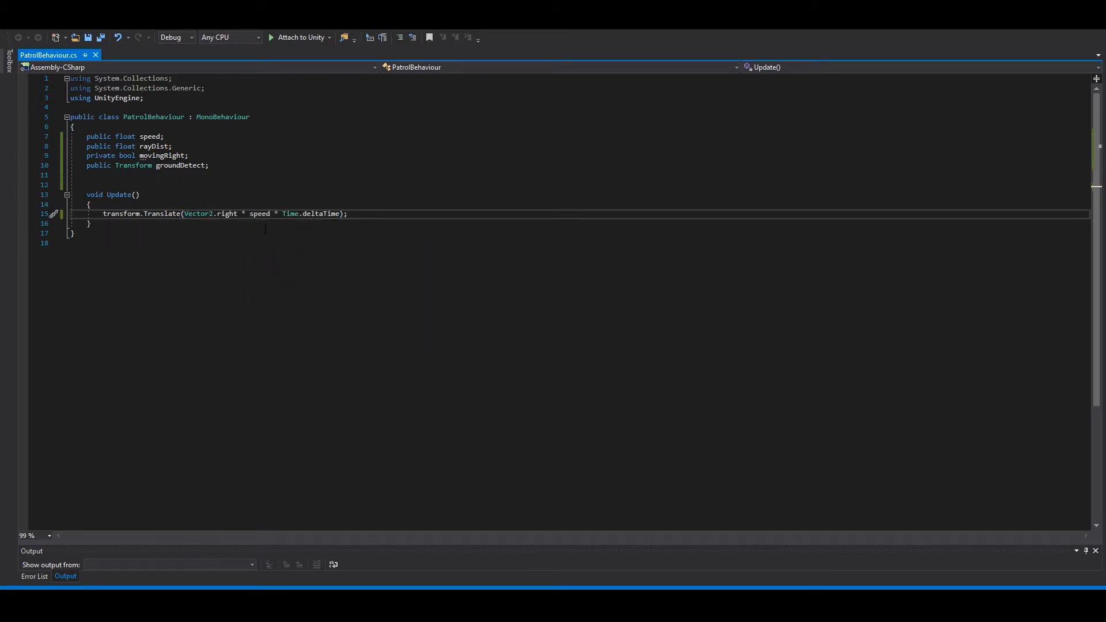
pyautogui.write('RaycastHit2D groundCheck =')
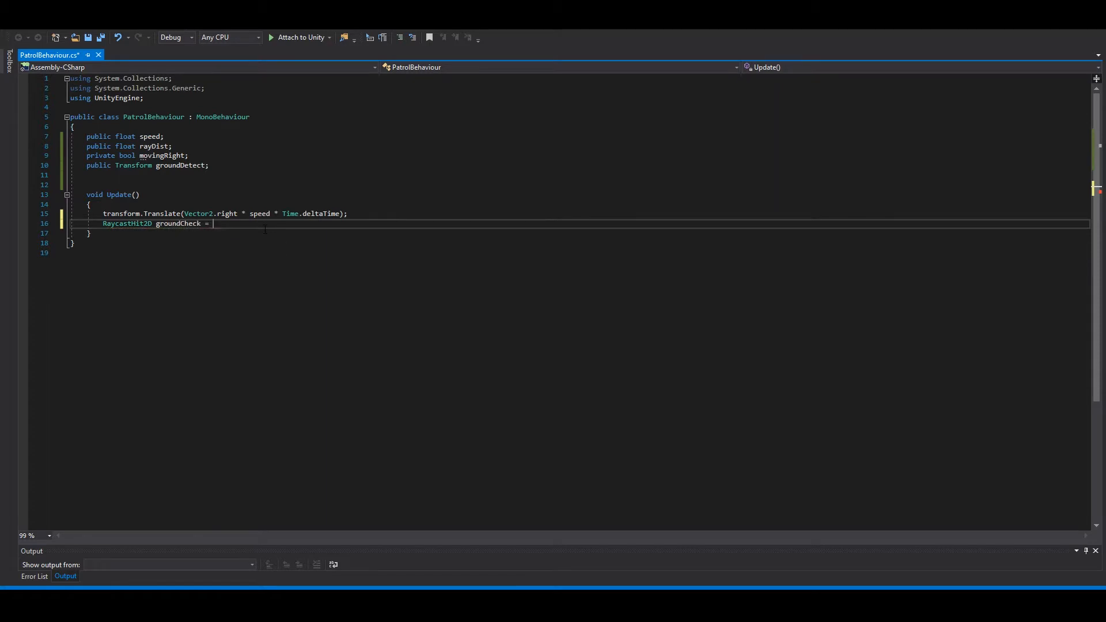
pyautogui.write('Physics2D.Raycast(groundDetect.position,')
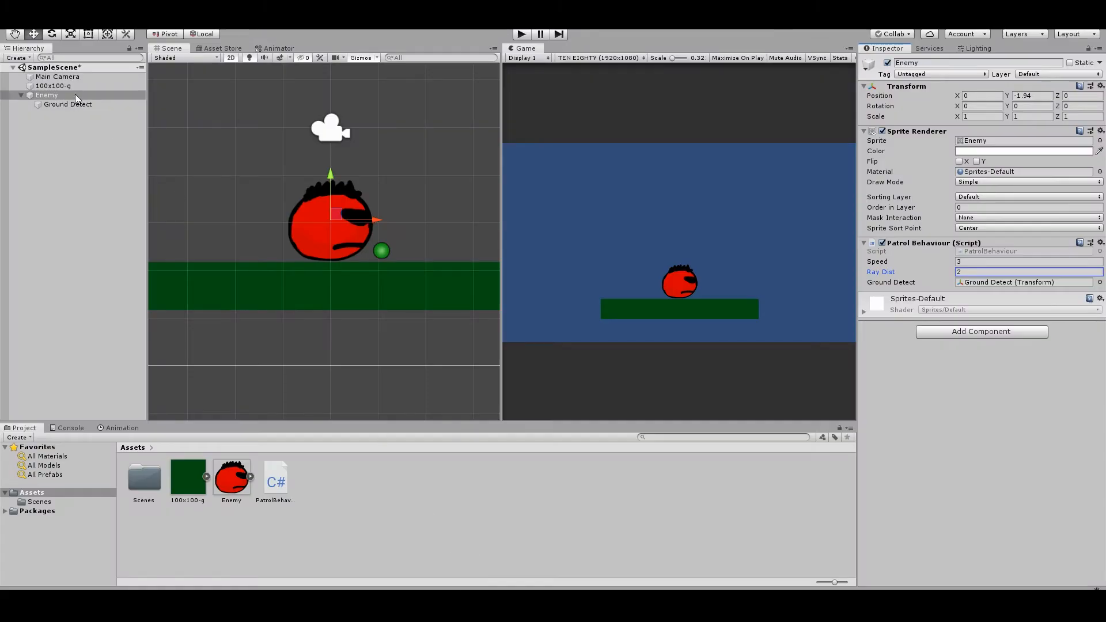
# - Select the Enemy to give its patrol script Ray Dist 2 alongside Speed 3
pyautogui.click(47, 94)
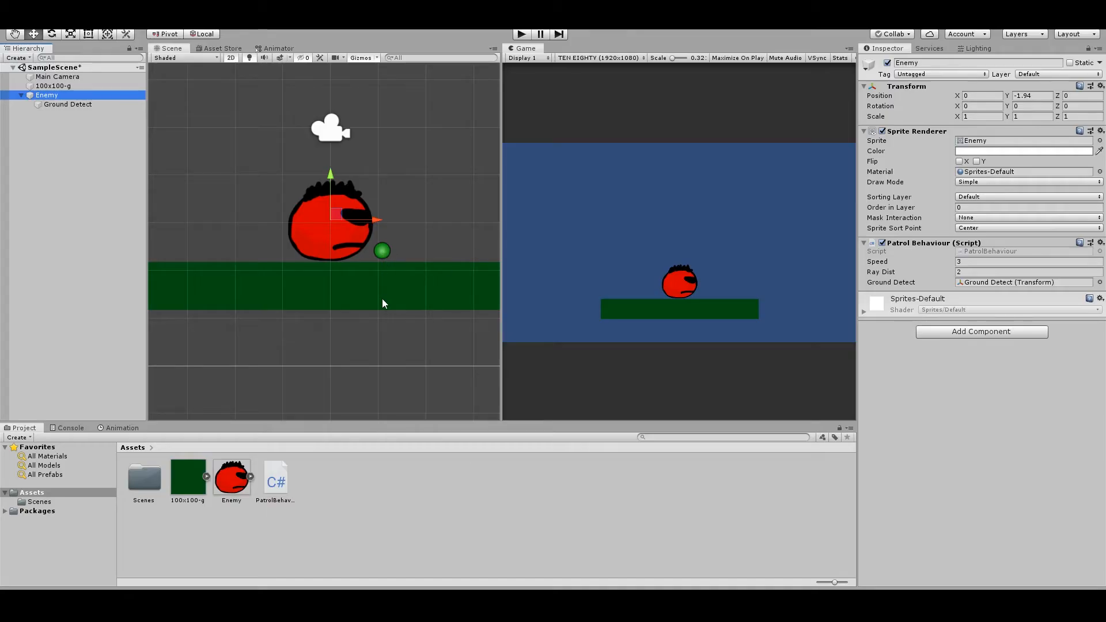
pyautogui.moveTo(384, 319)
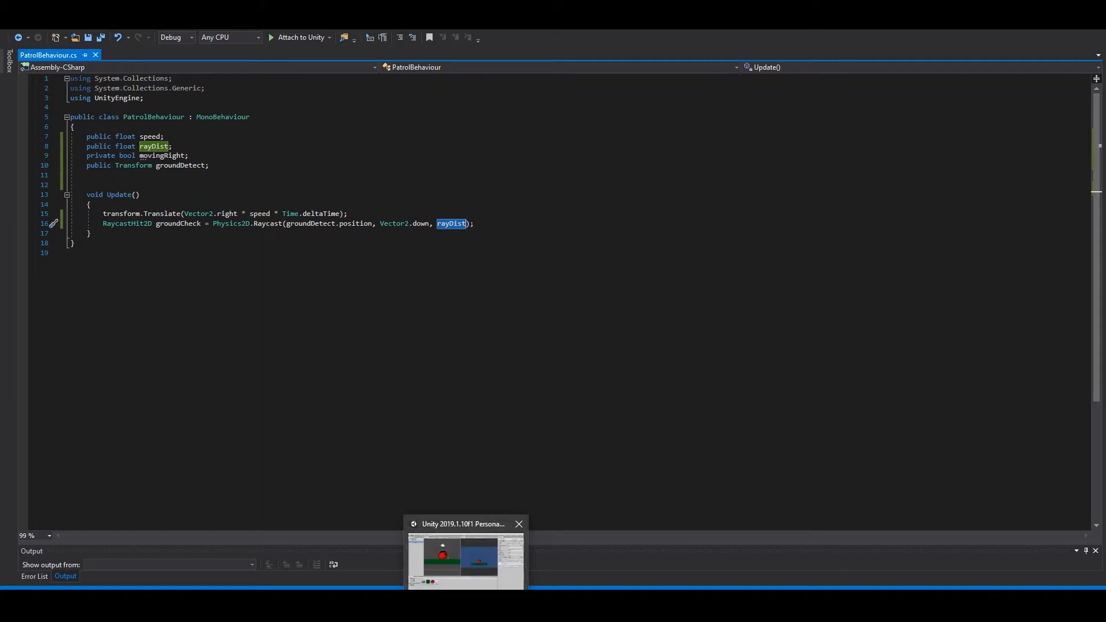
# - Add an if (groundCheck.collider == false) check after the raycast
pyautogui.click(458, 557)
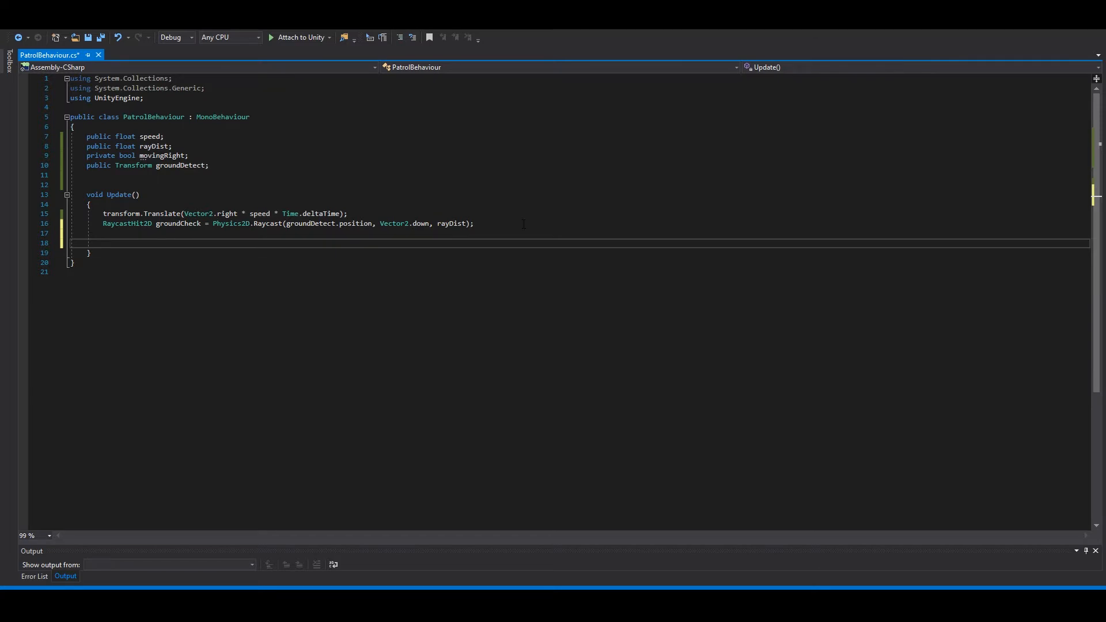
pyautogui.write('if (')
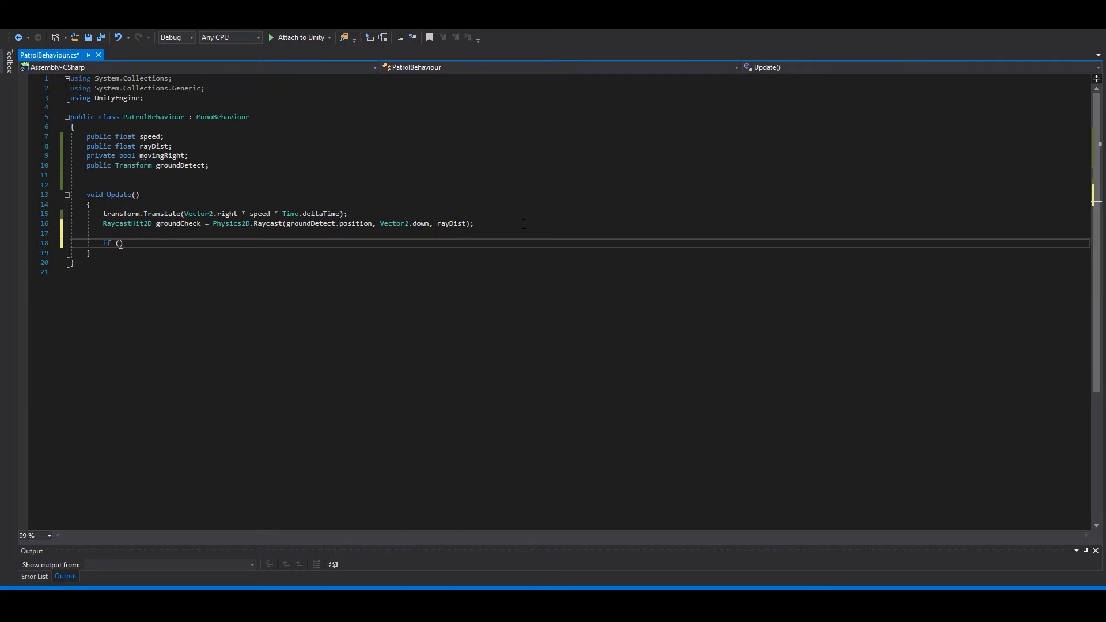
pyautogui.write('groundC')
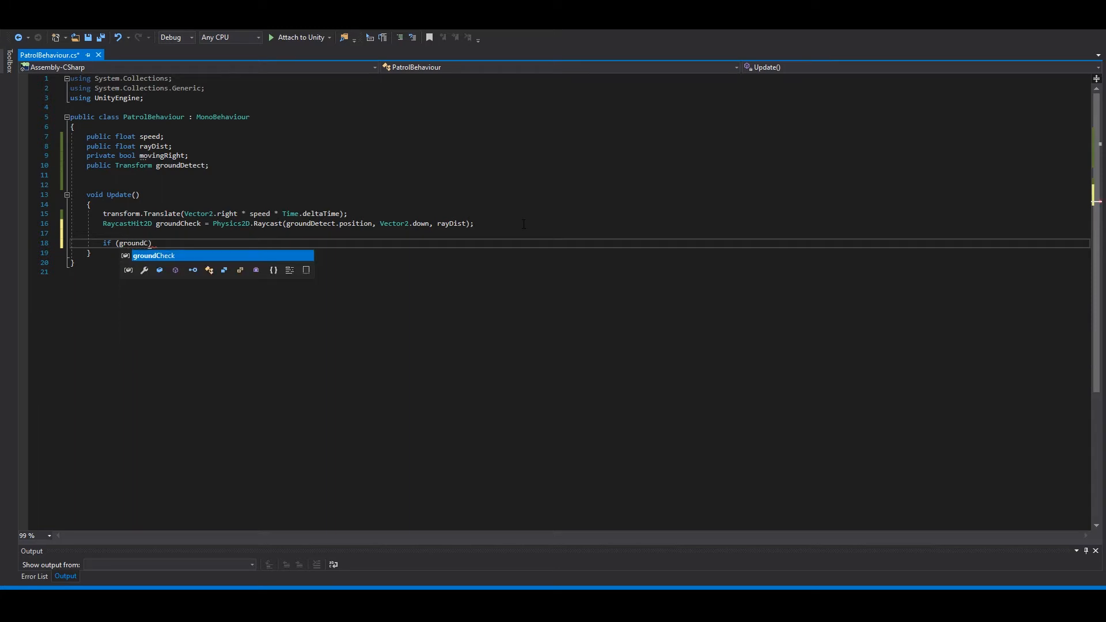
pyautogui.press('Tab')
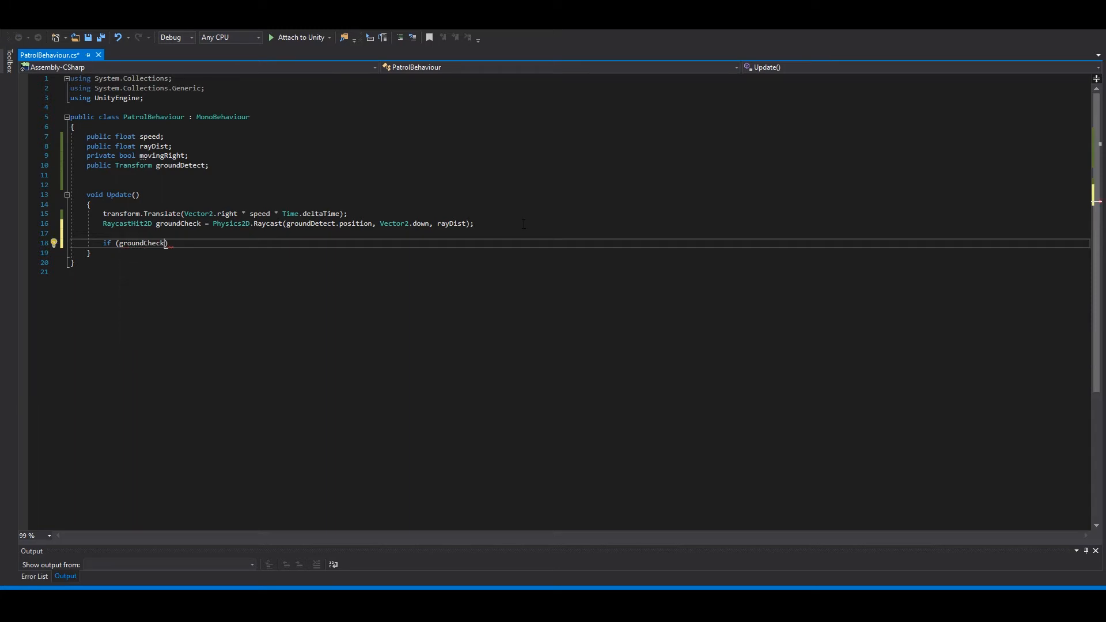
pyautogui.write('.collider')
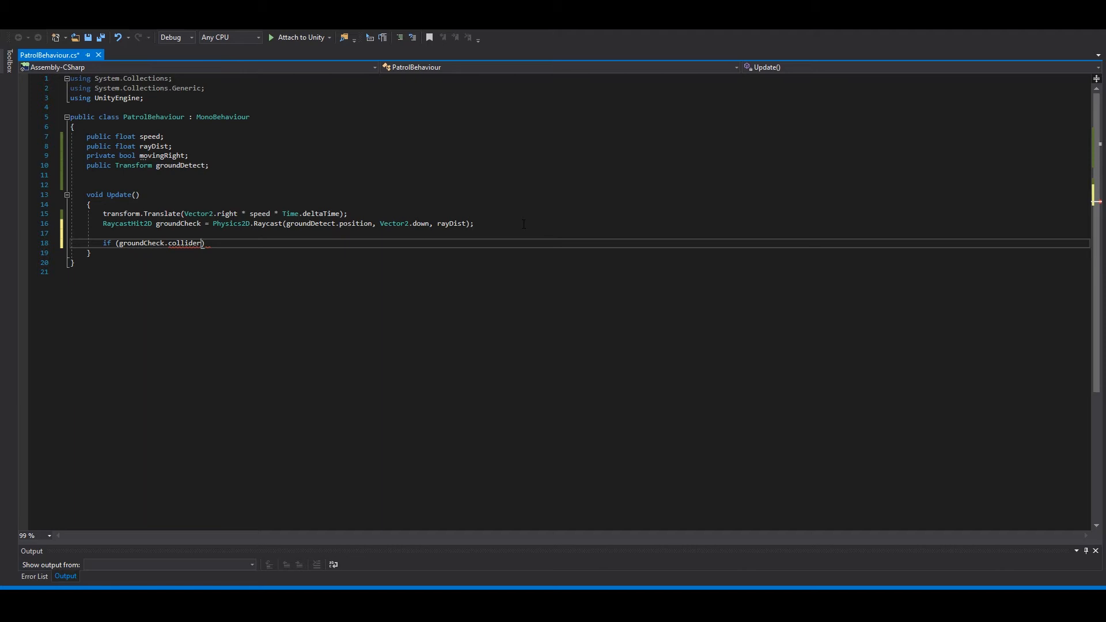
pyautogui.write('== false')
pyautogui.write('{')
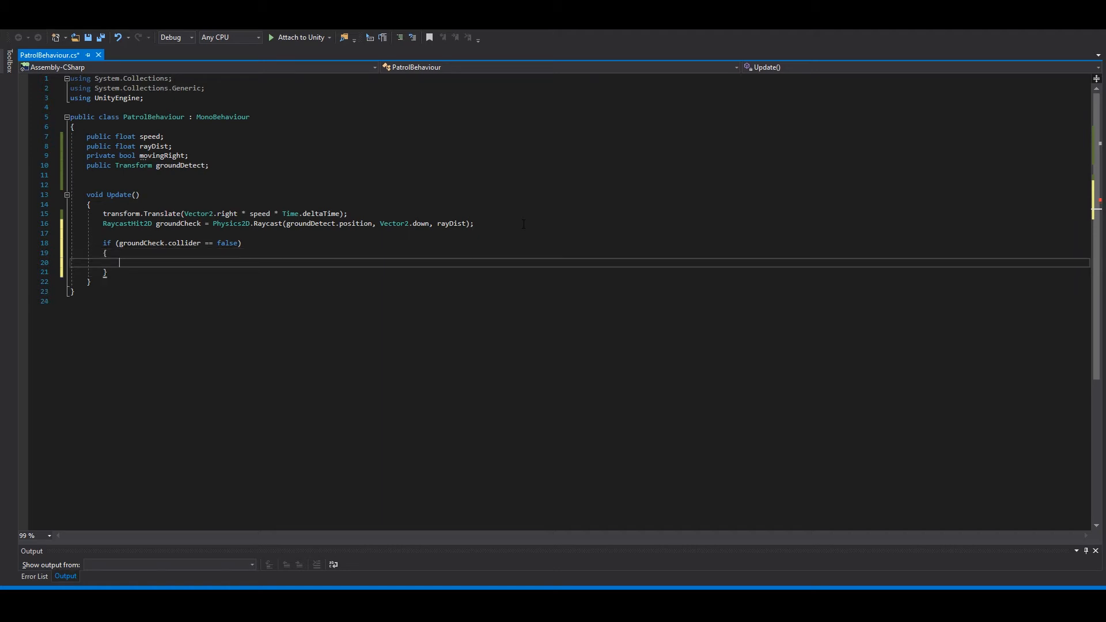
# - Nest an if (movingRight == true) branch inside the no-ground check
pyautogui.write('if (')
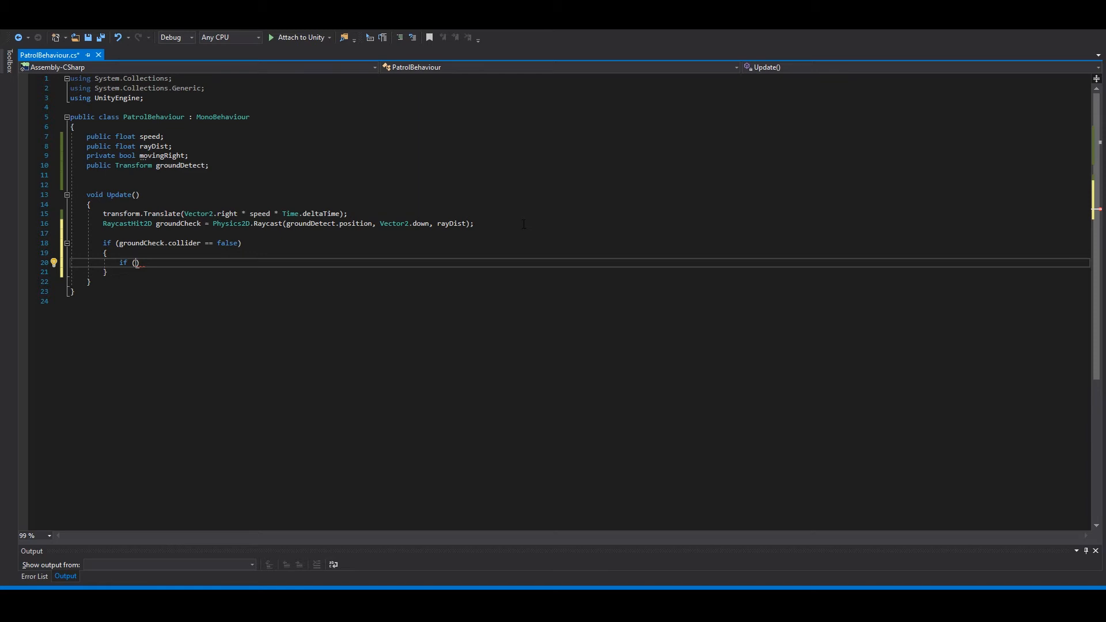
pyautogui.write('movingRight')
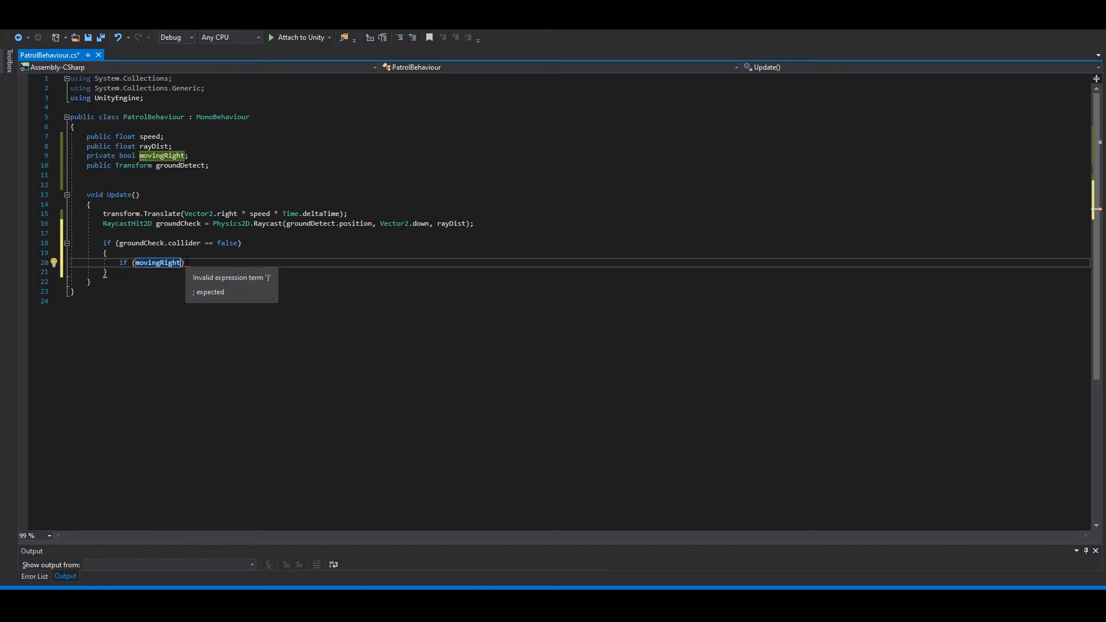
pyautogui.write('== t')
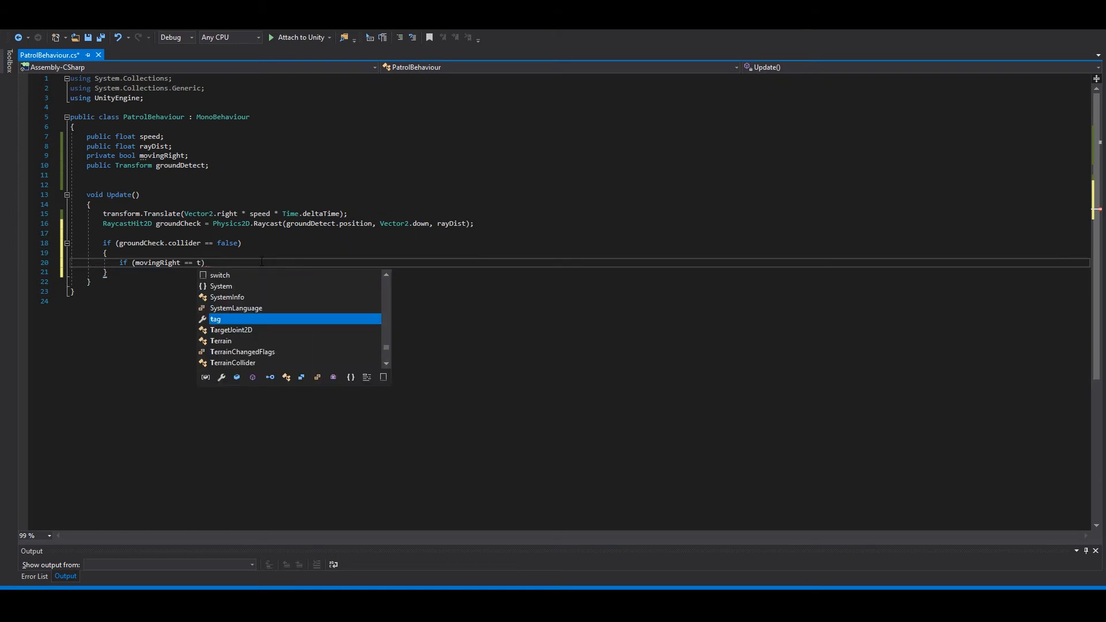
pyautogui.write('rue')
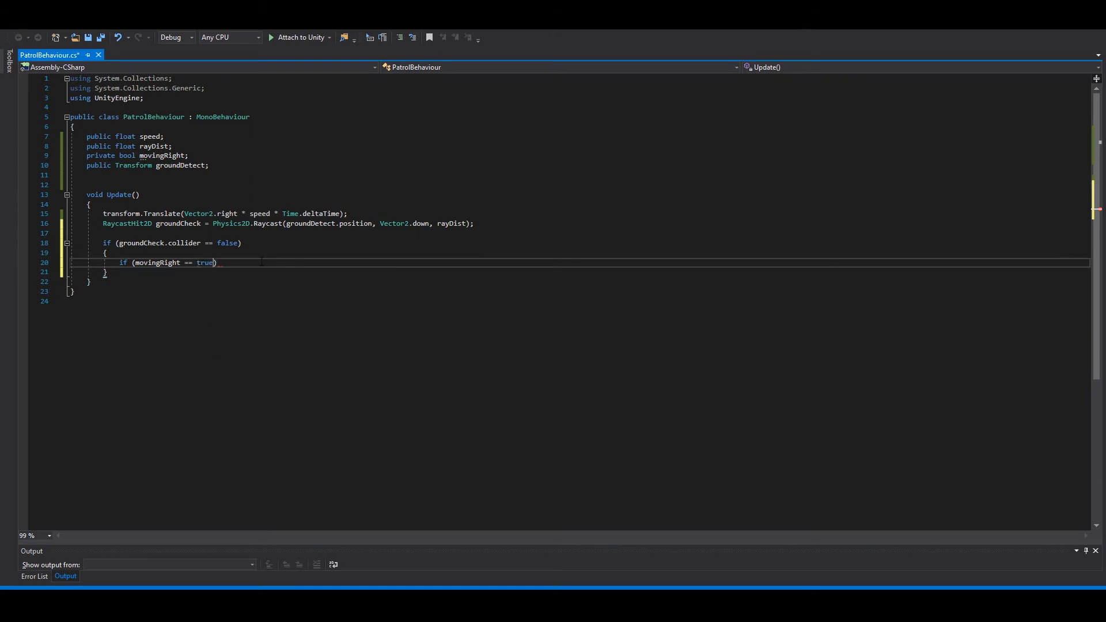
pyautogui.moveTo(205, 262)
pyautogui.write('{')
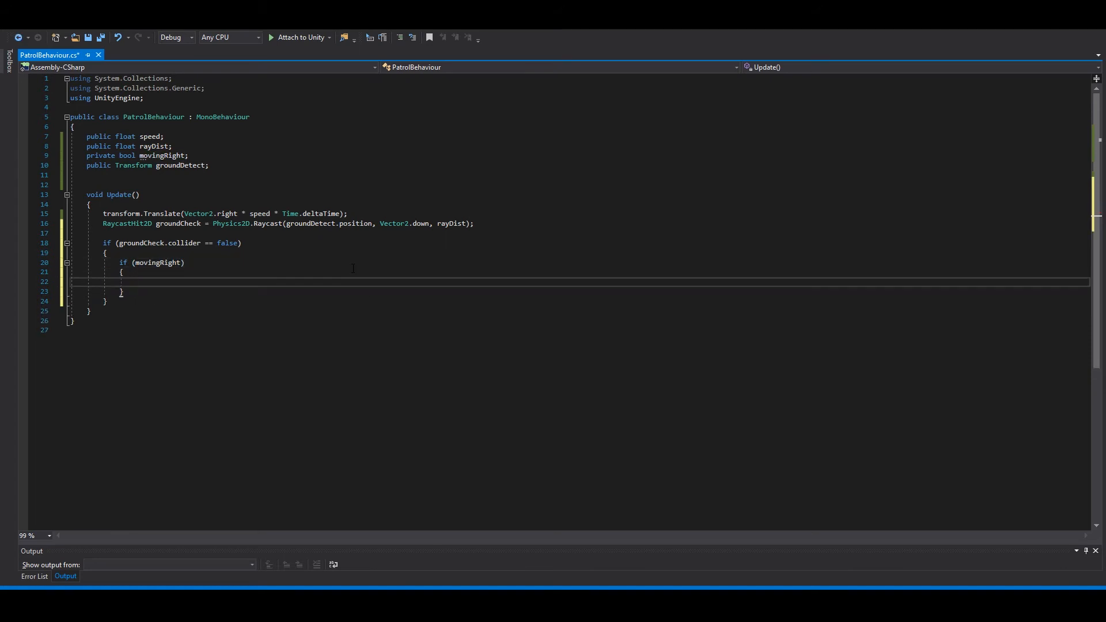
# - Set transform.eulerAngles to new Vector3 rotations in each branch and run the scene to test the patrol
pyautogui.click(136, 282)
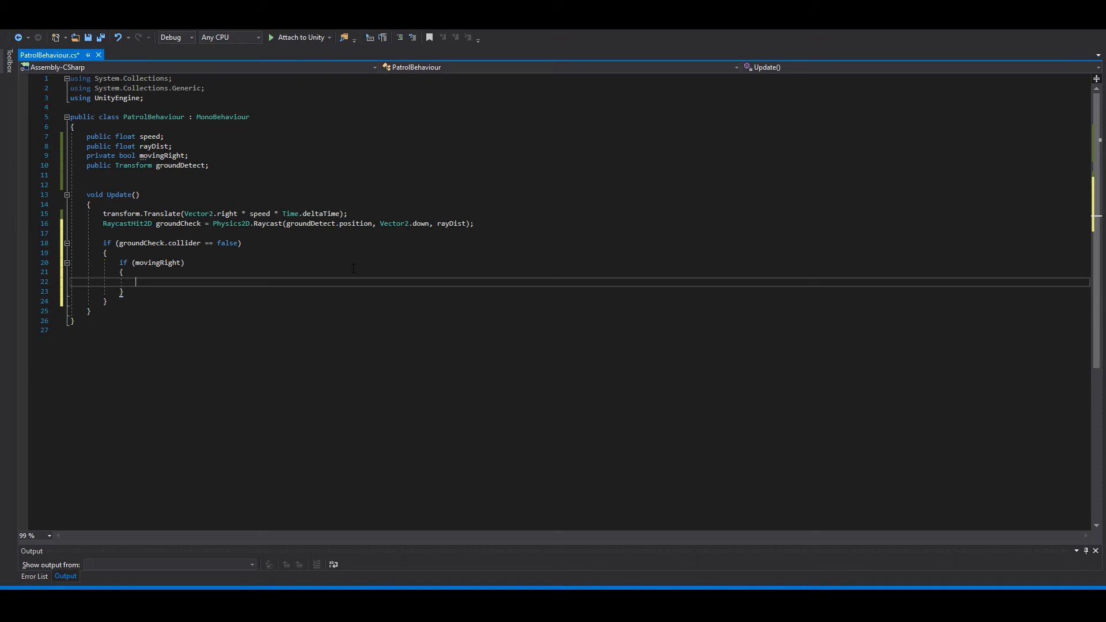
pyautogui.write('transform.eulerAngles = new Vector3(0, -180, 0);')
pyautogui.click(579, 291)
pyautogui.write('movingRight = false;')
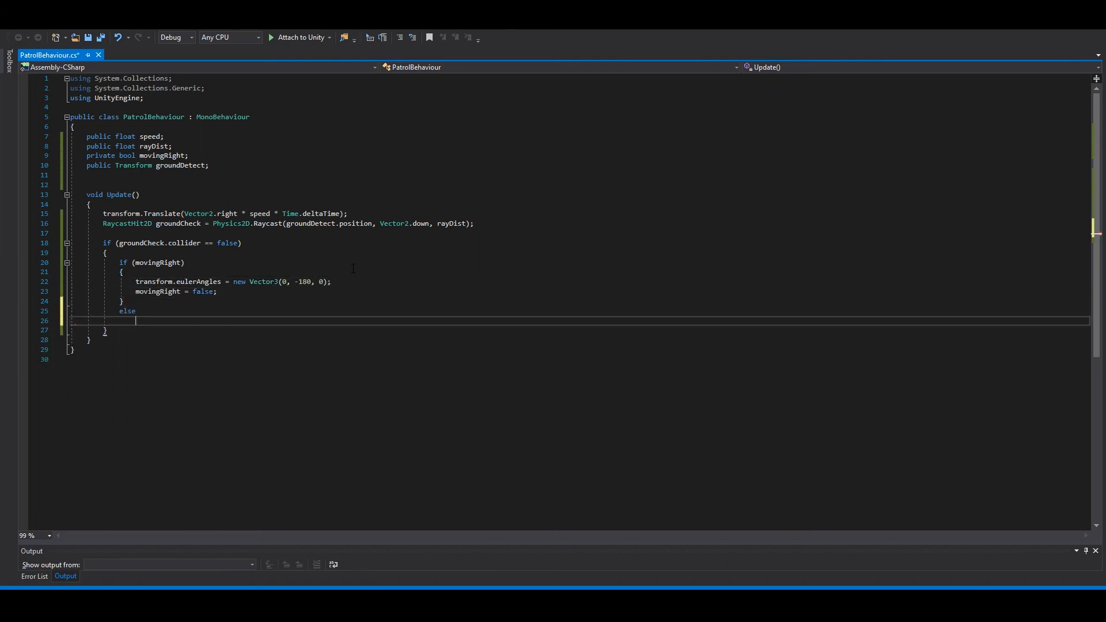
pyautogui.write('{')
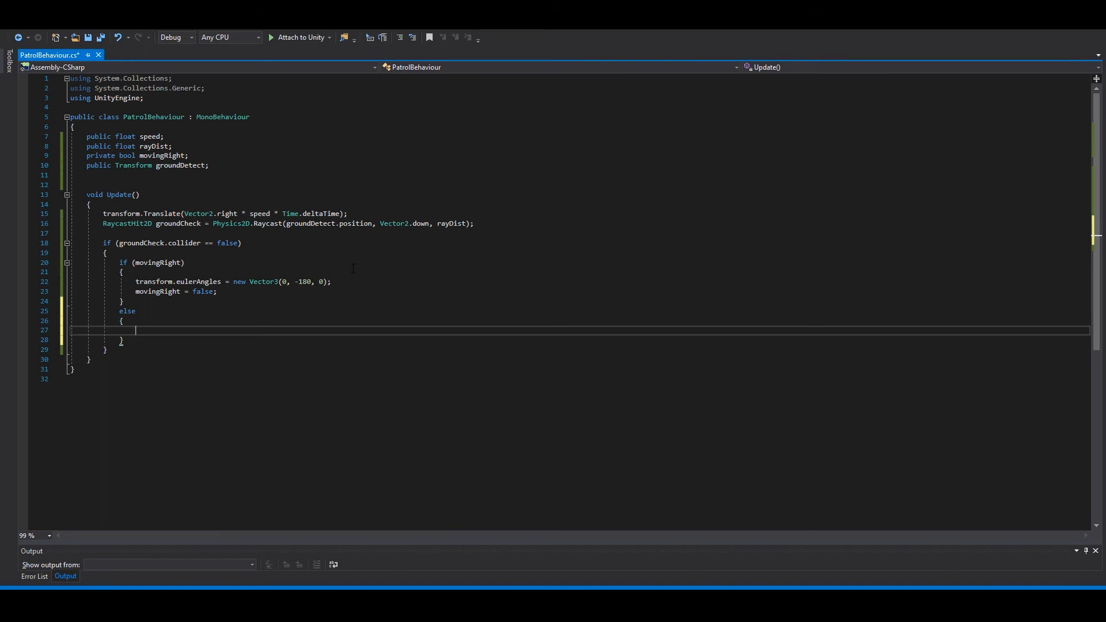
pyautogui.write('transform.eulerAngles = new Vector3(0,')
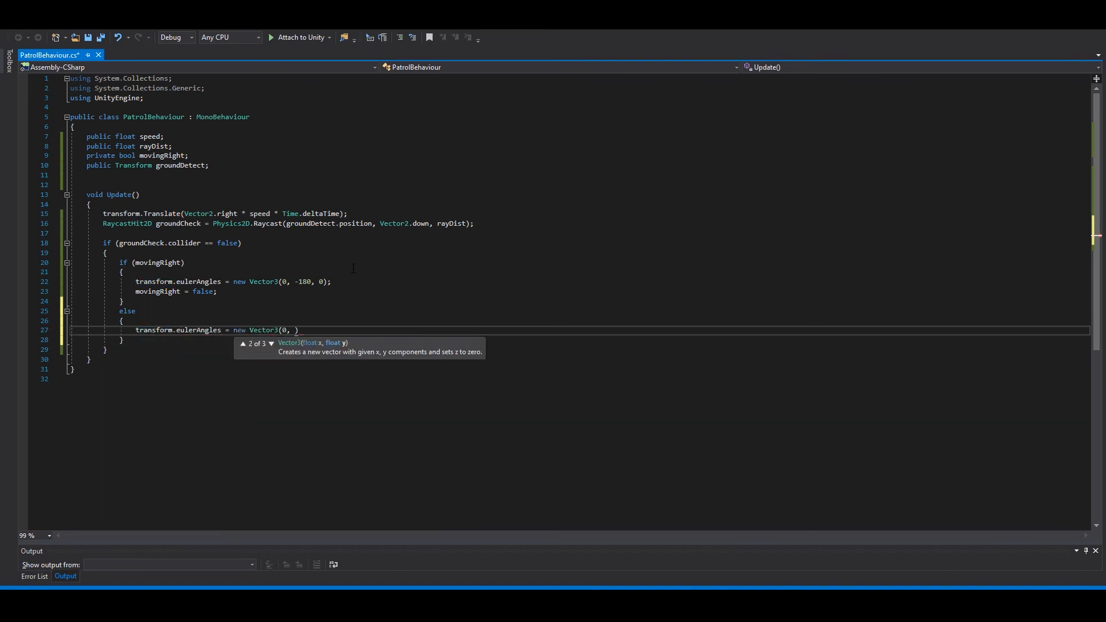
pyautogui.write('0, 0);')
pyautogui.write('movingRight = true;')
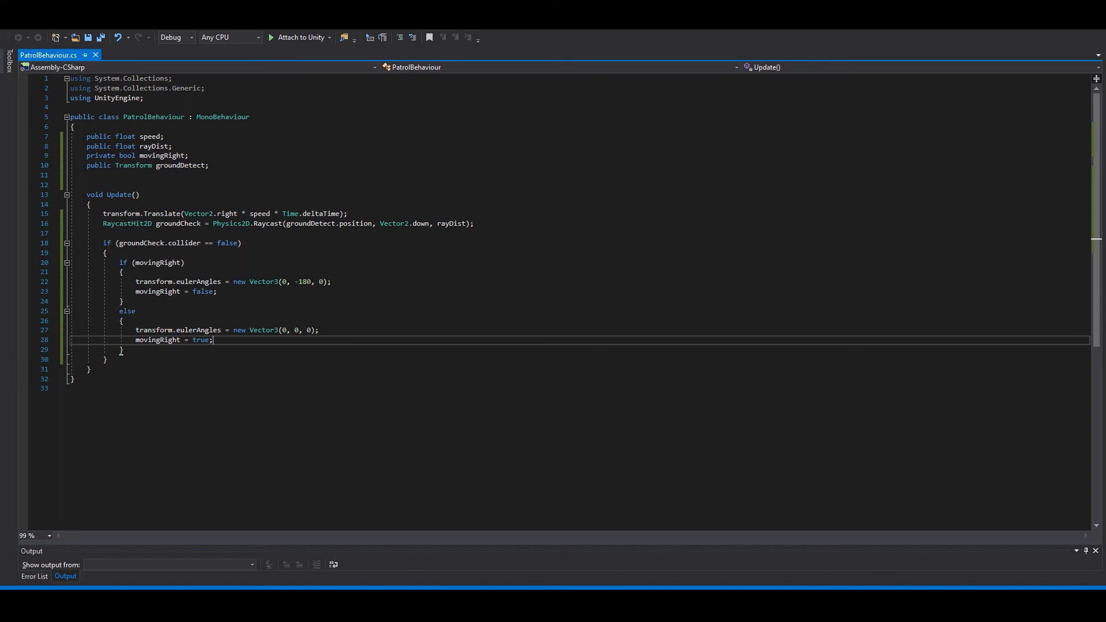
pyautogui.click(519, 34)
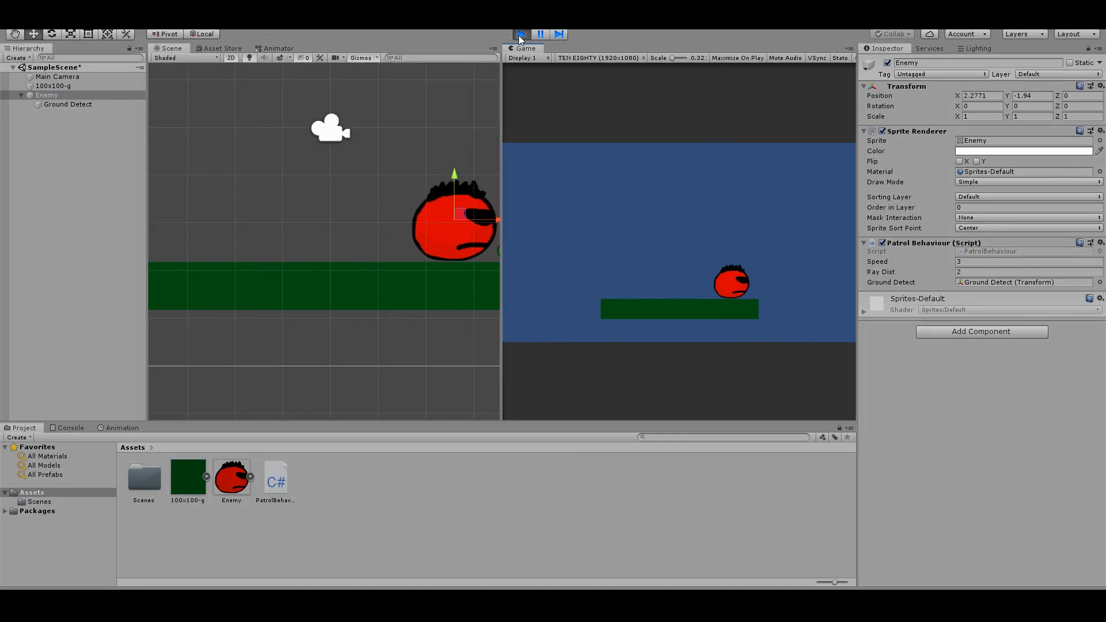
pyautogui.click(521, 34)
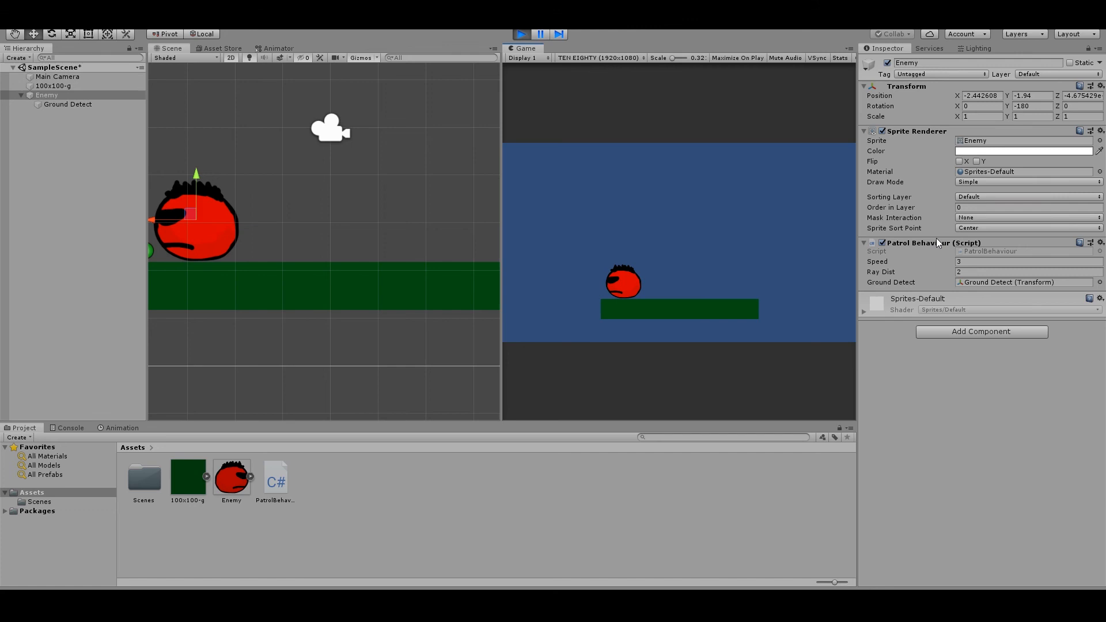